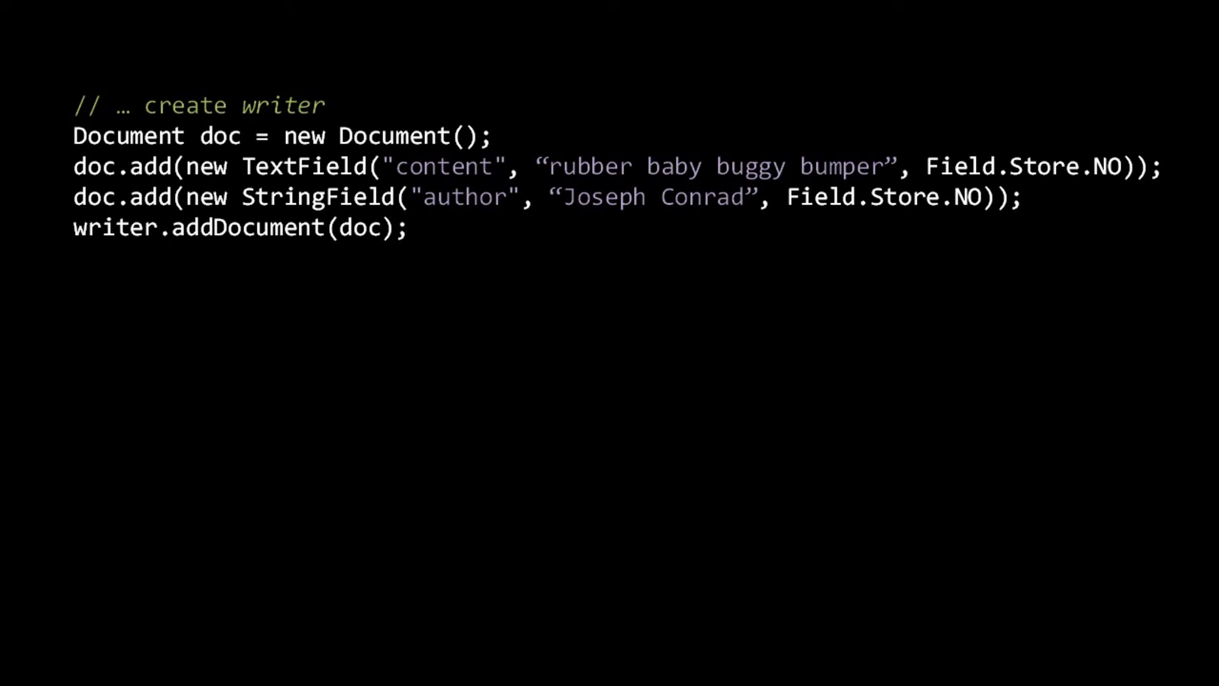
- Advance to the slide with the TermQuery code searching 'doorknob' and printing document IDs with scores
key(Right)
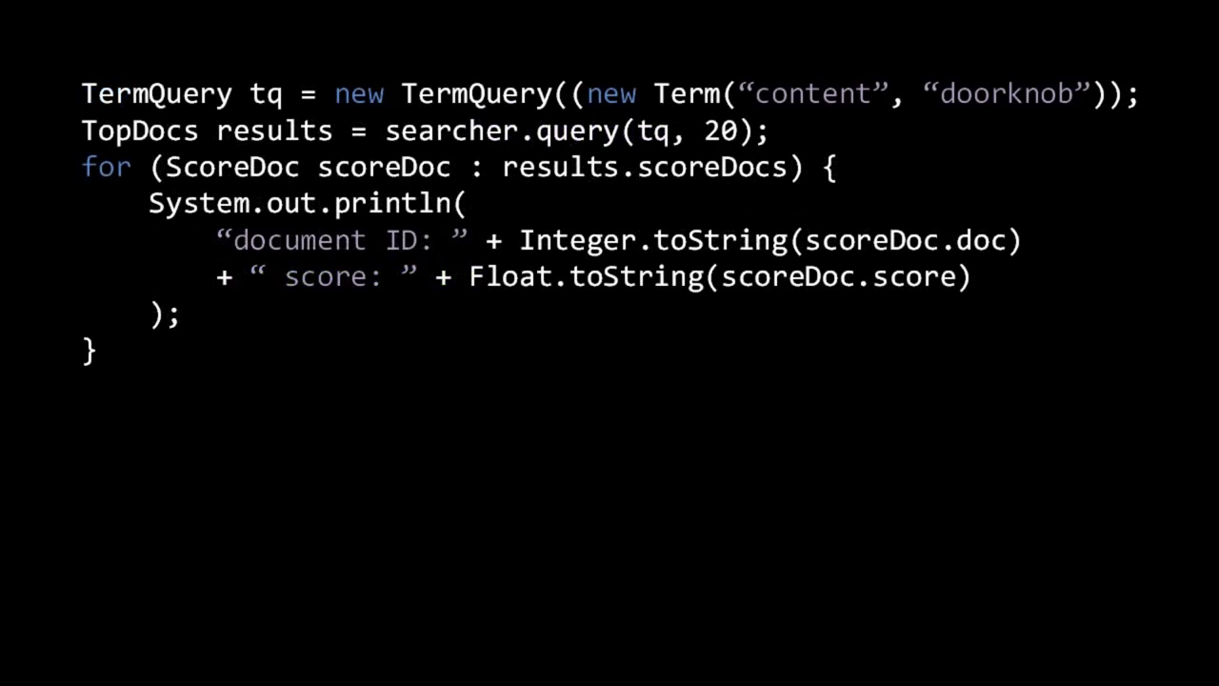